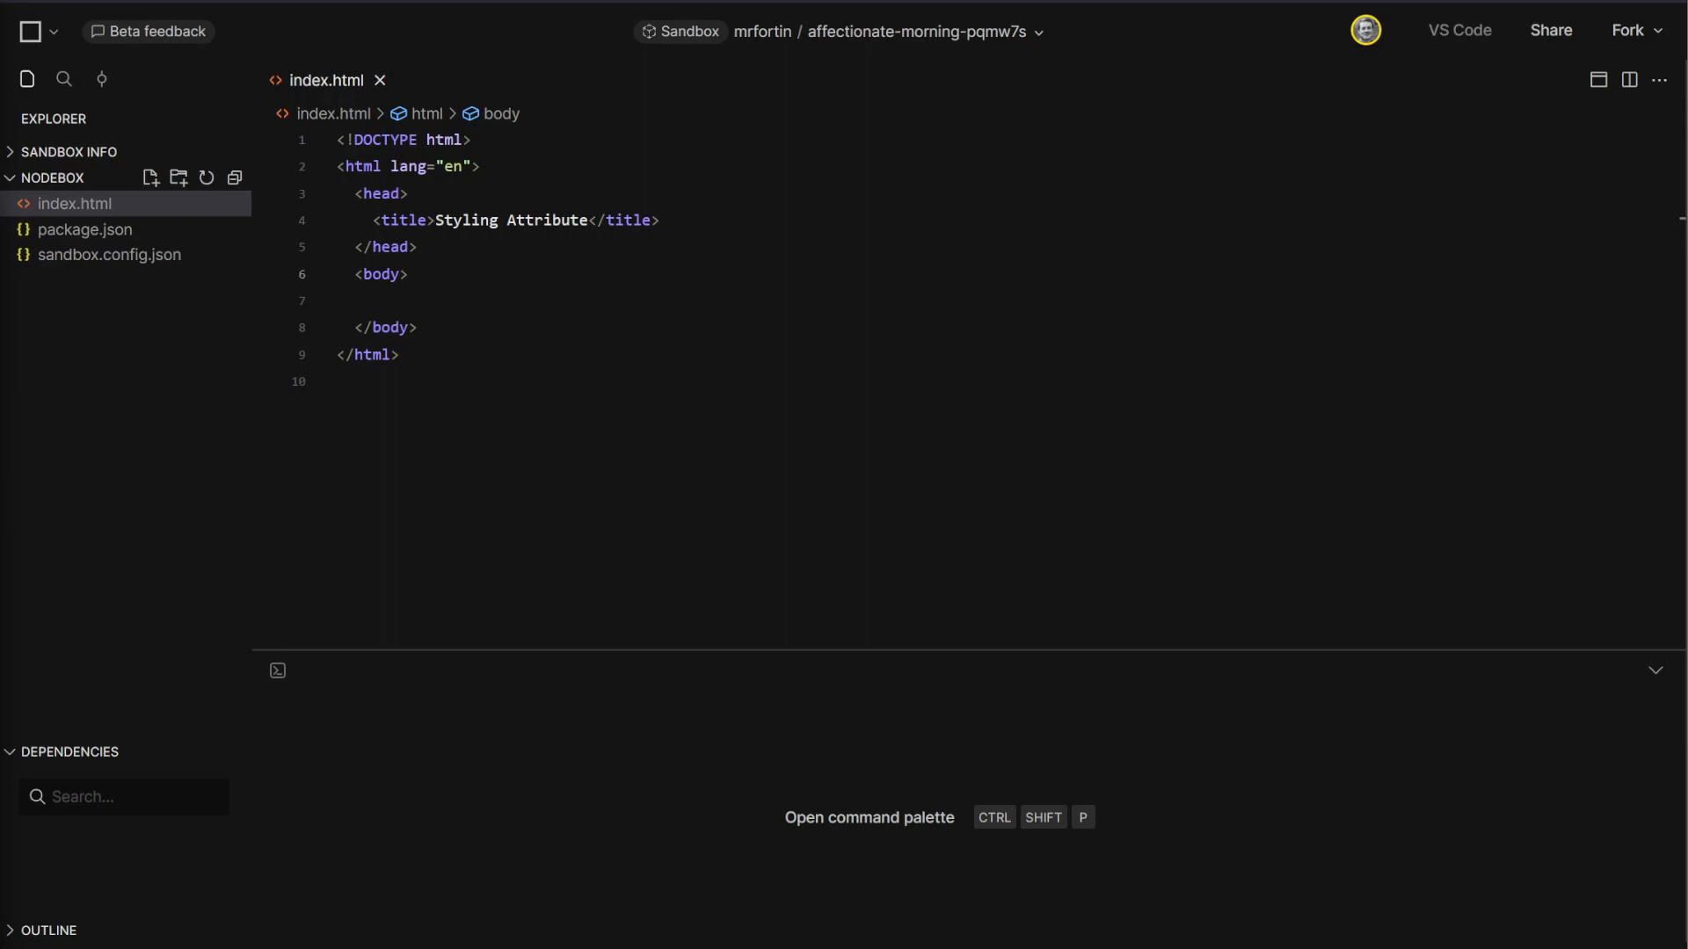
mouse_move(437, 743)
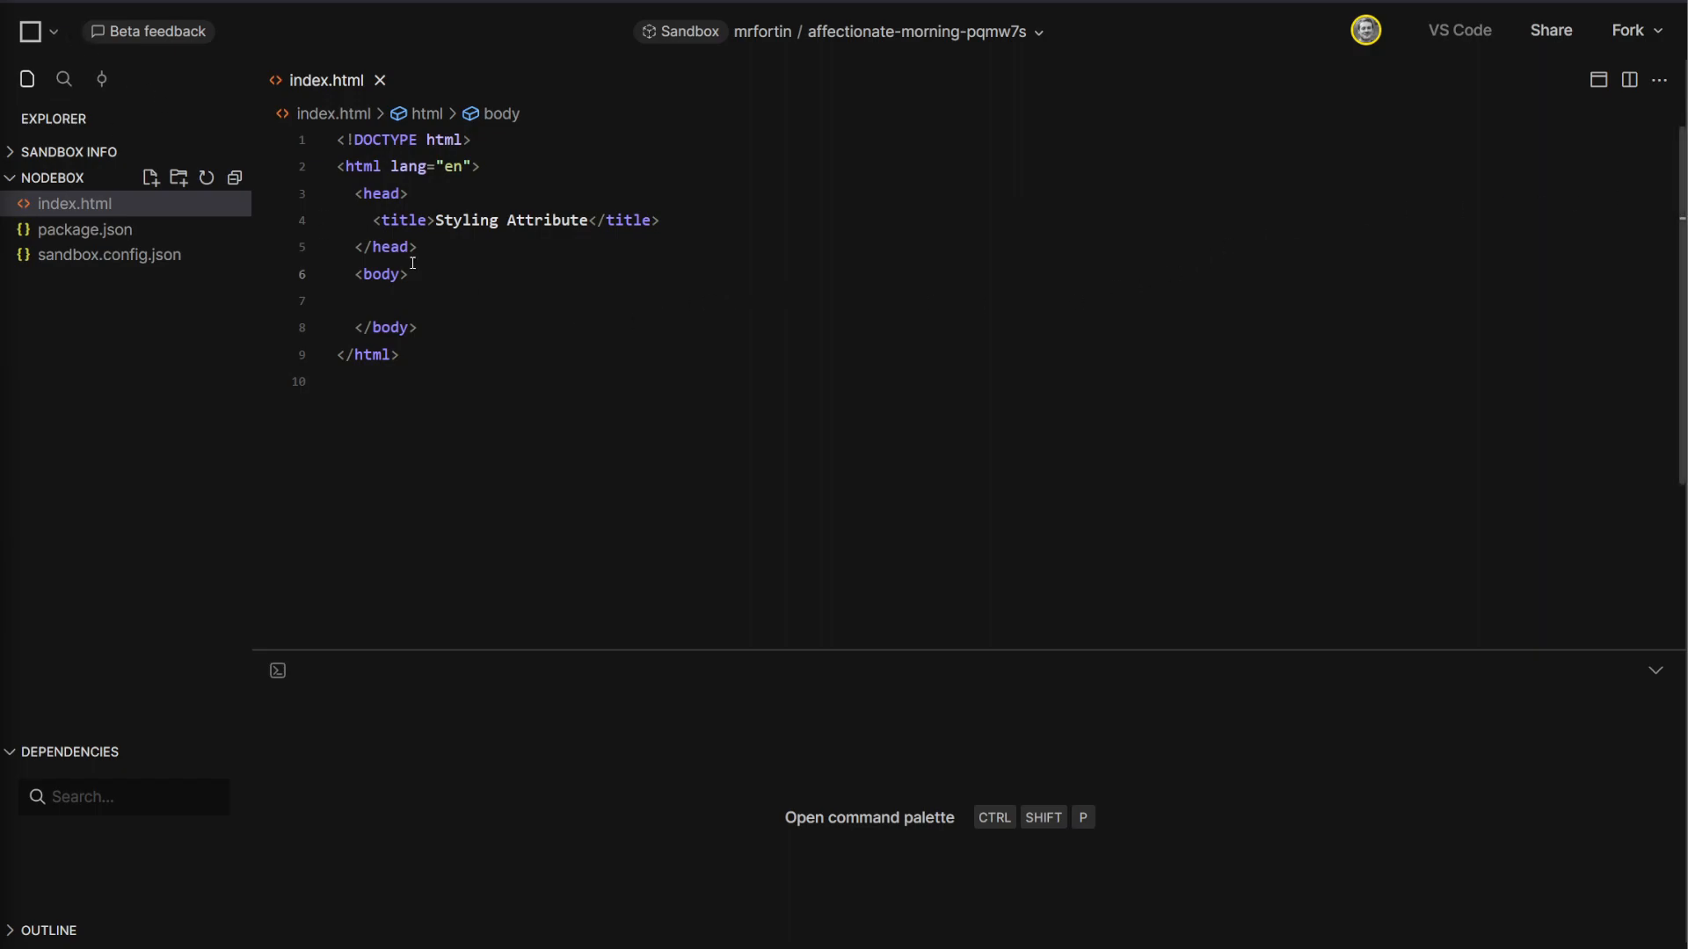
mouse_move(935, 45)
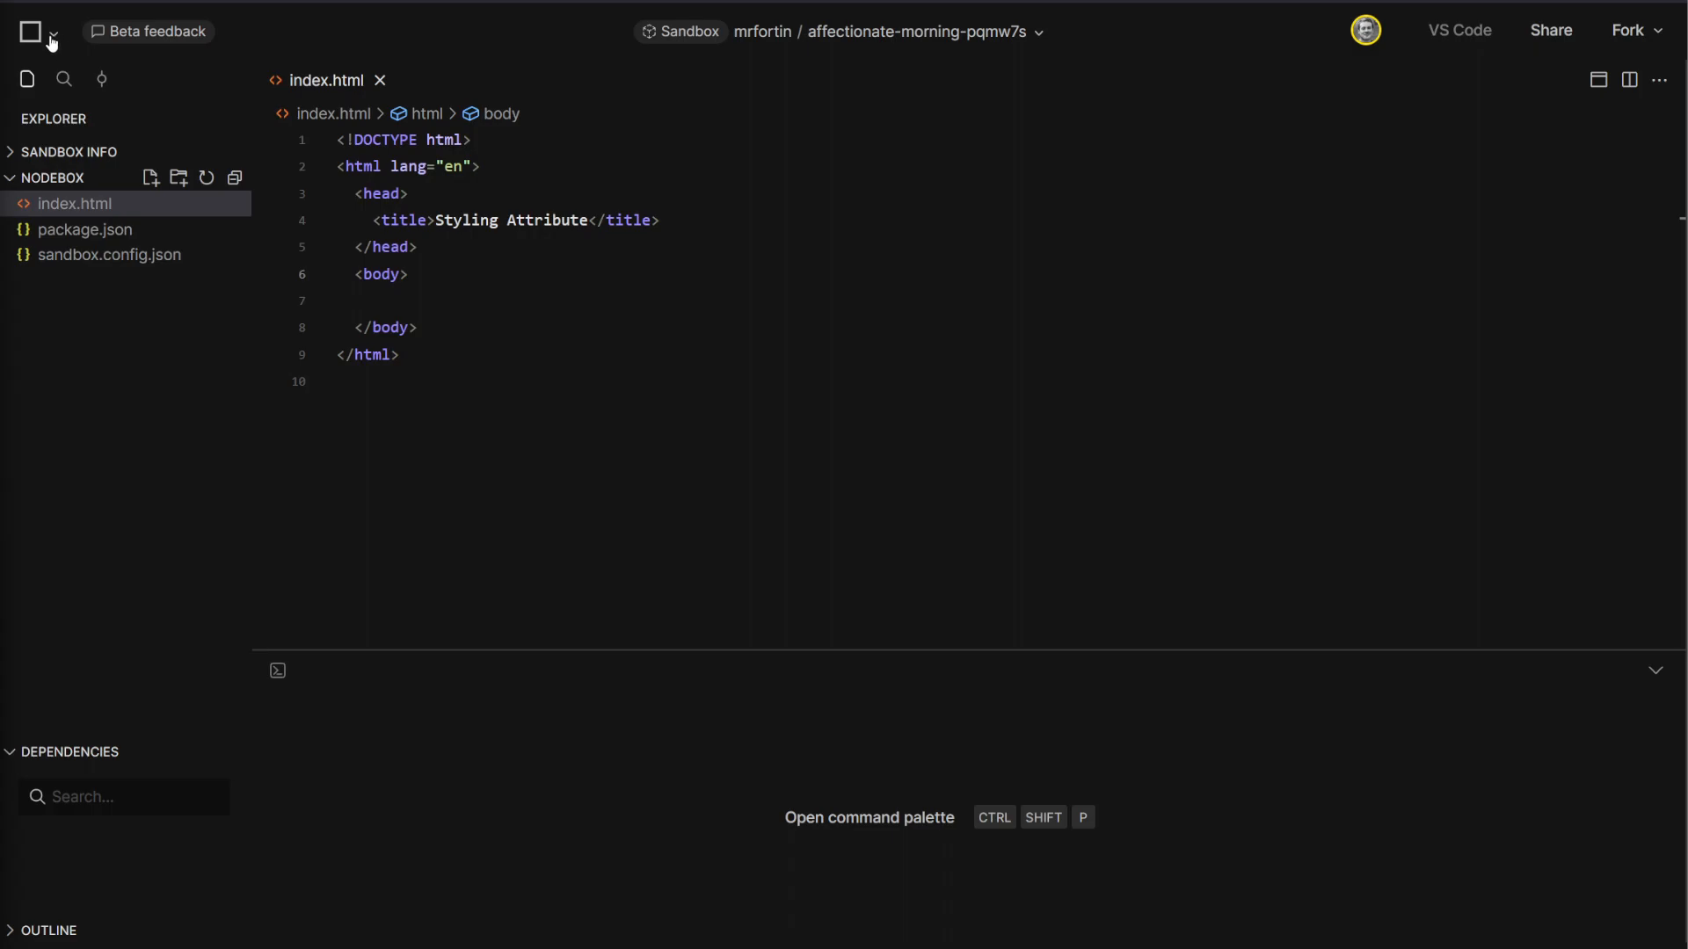
- Go from the editor's Settings Experiments tab to the dashboard Experiments preferences
click(48, 41)
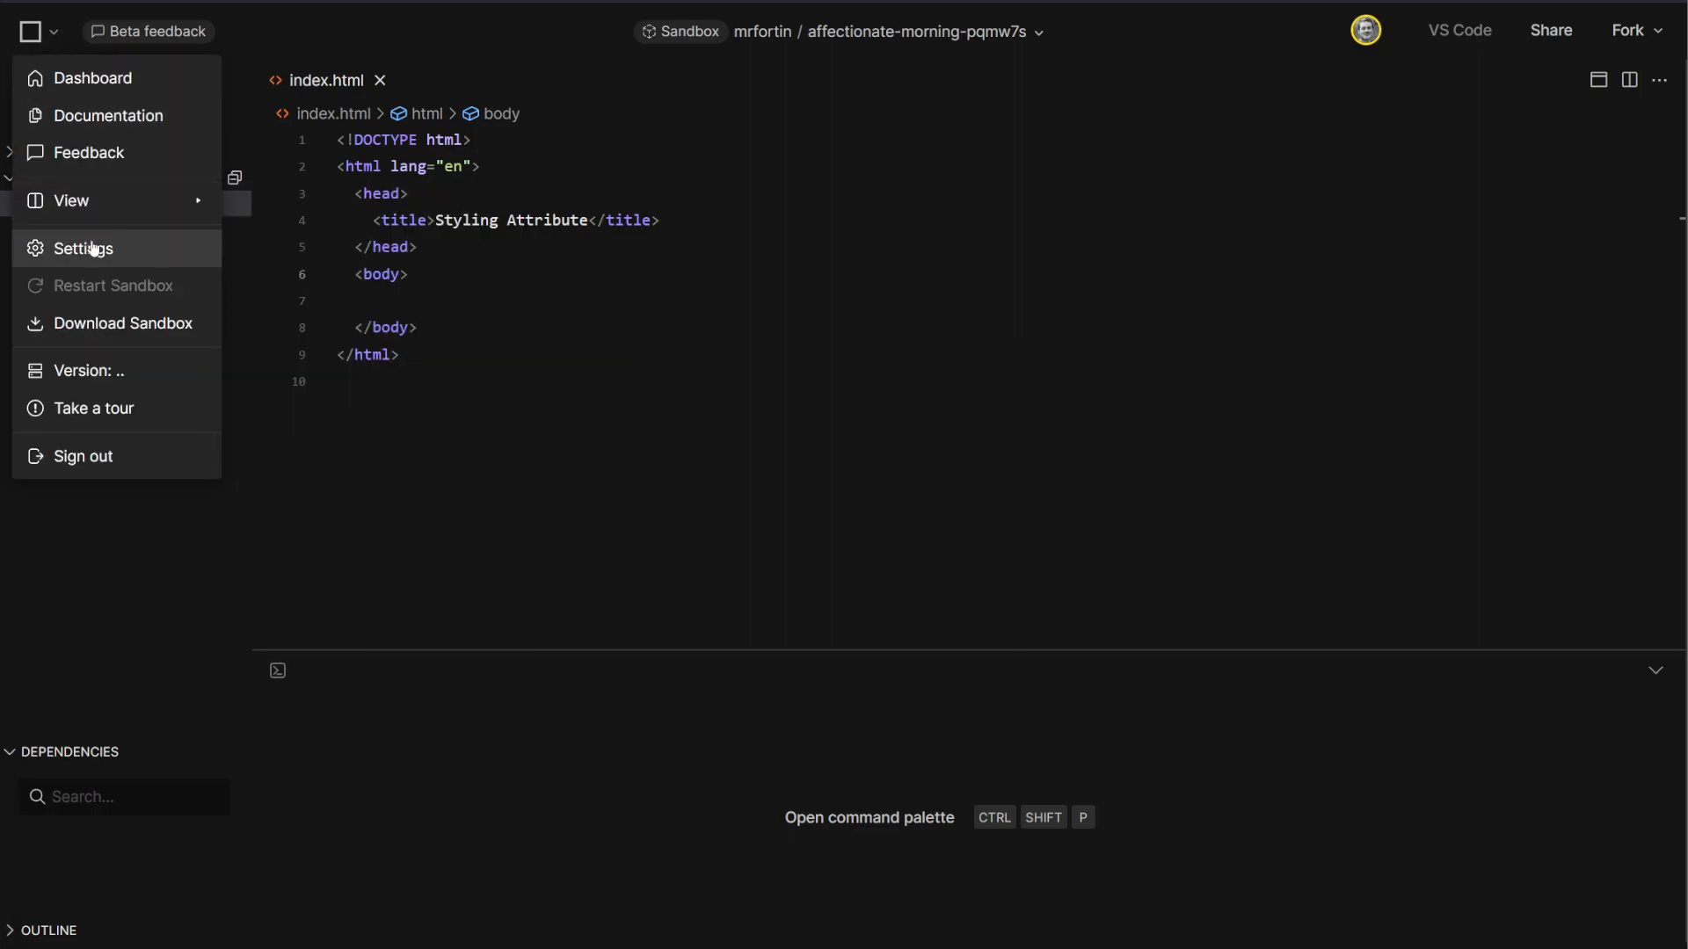
click(82, 248)
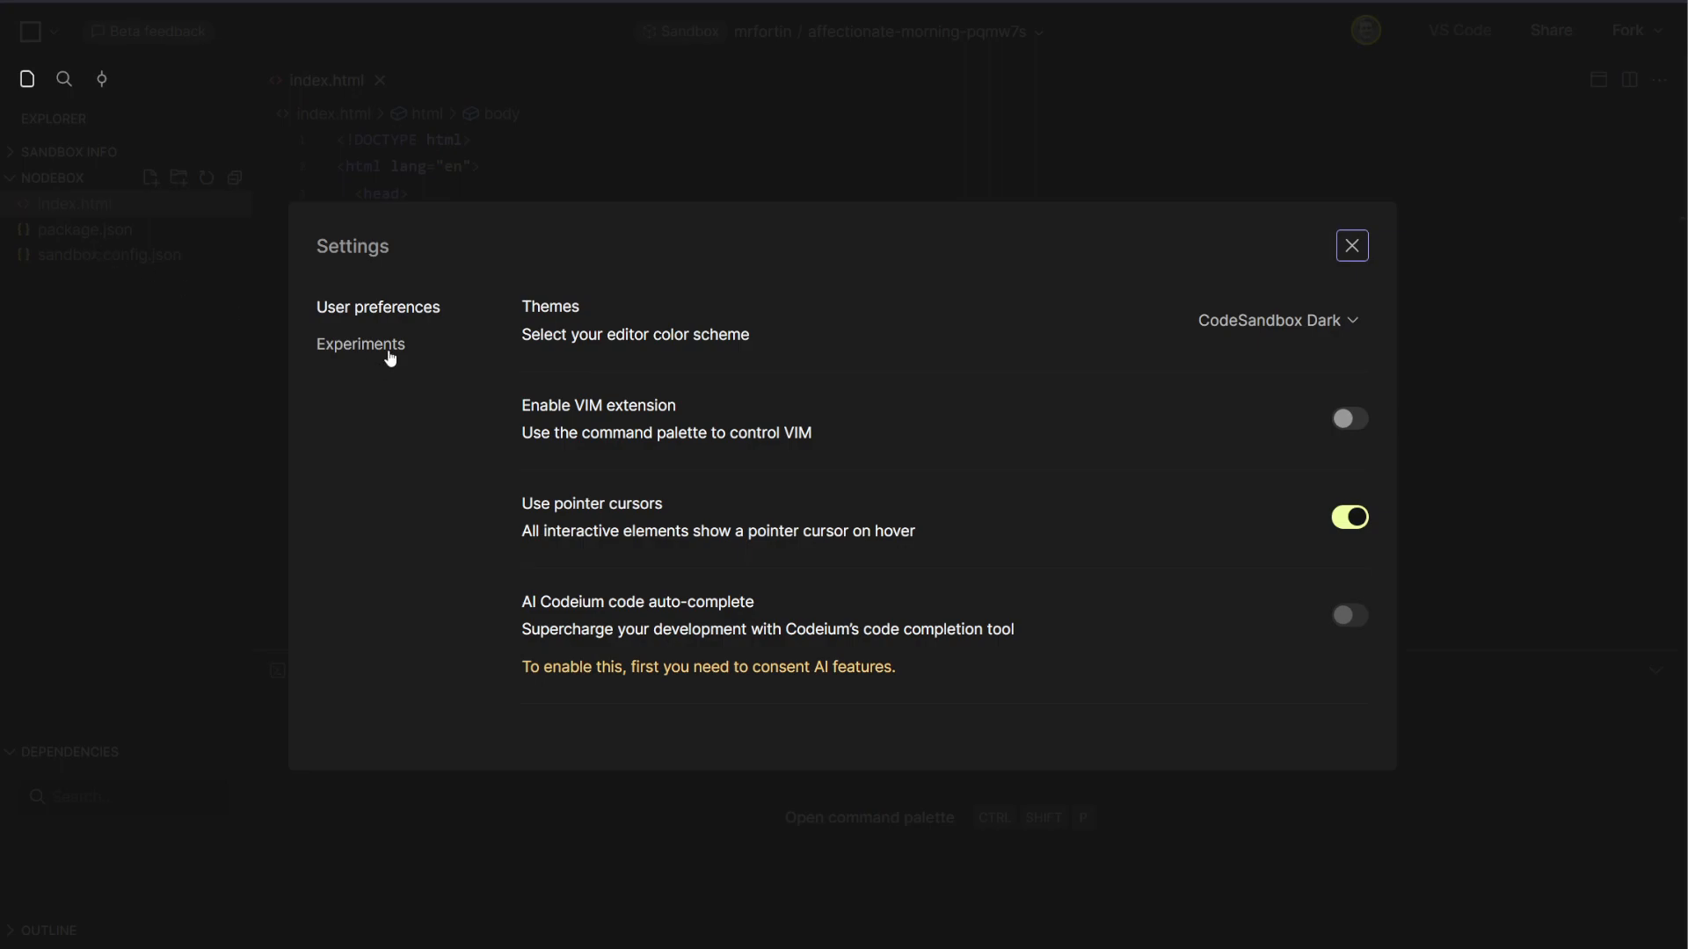
click(361, 343)
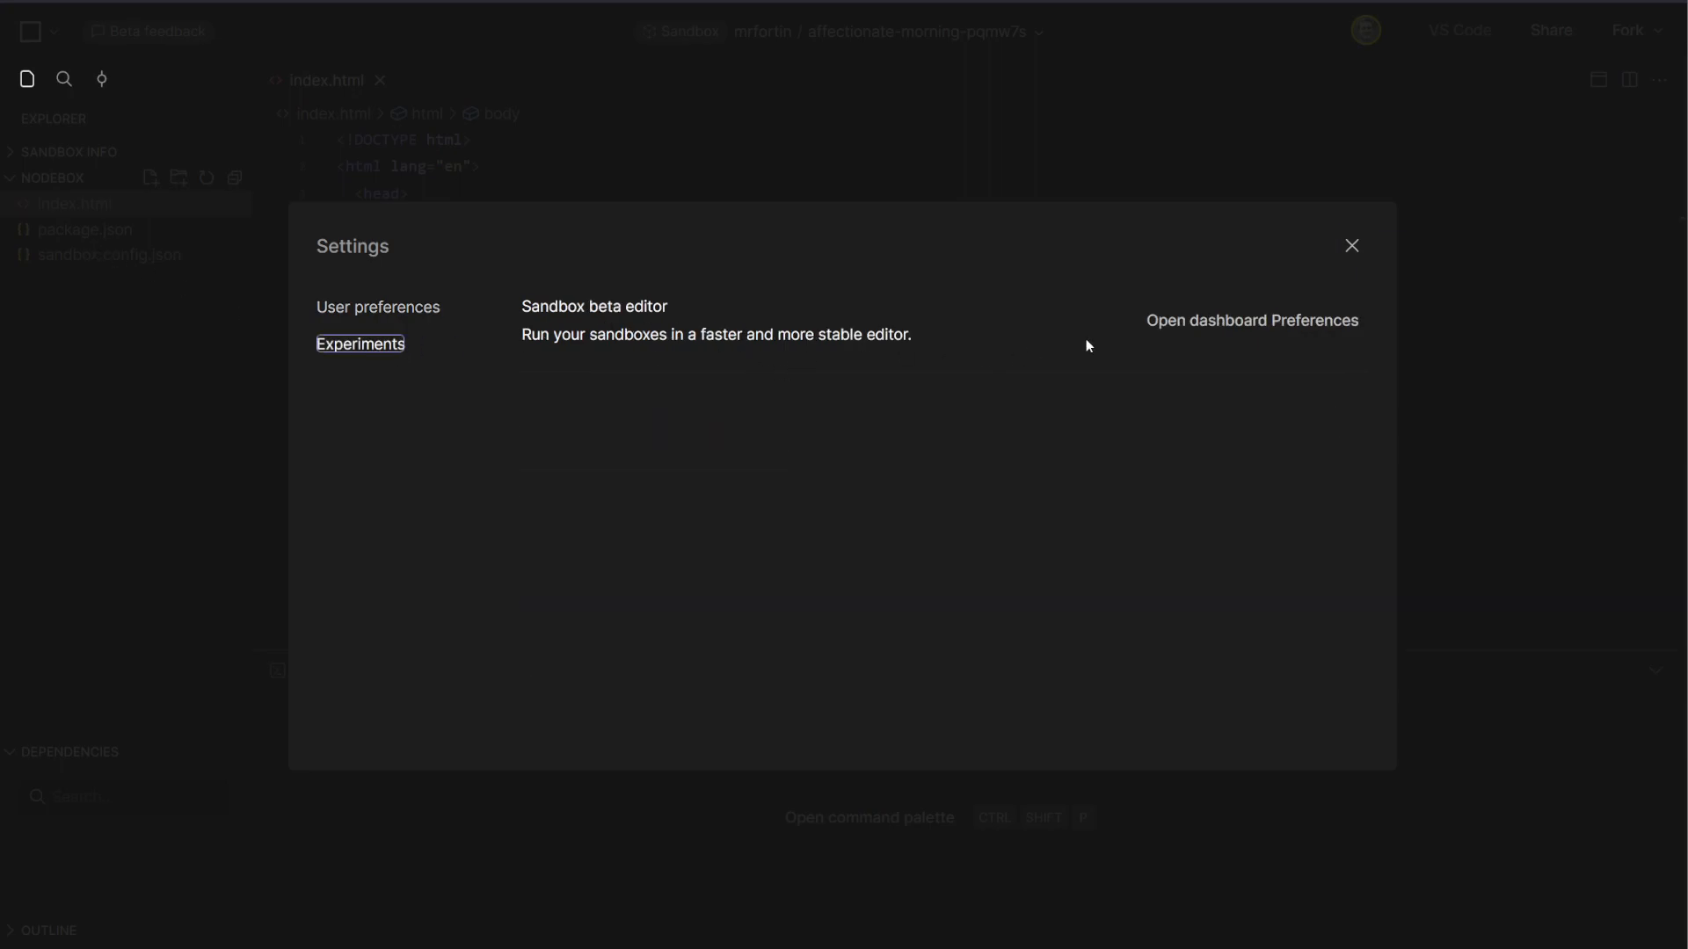
mouse_move(1251, 328)
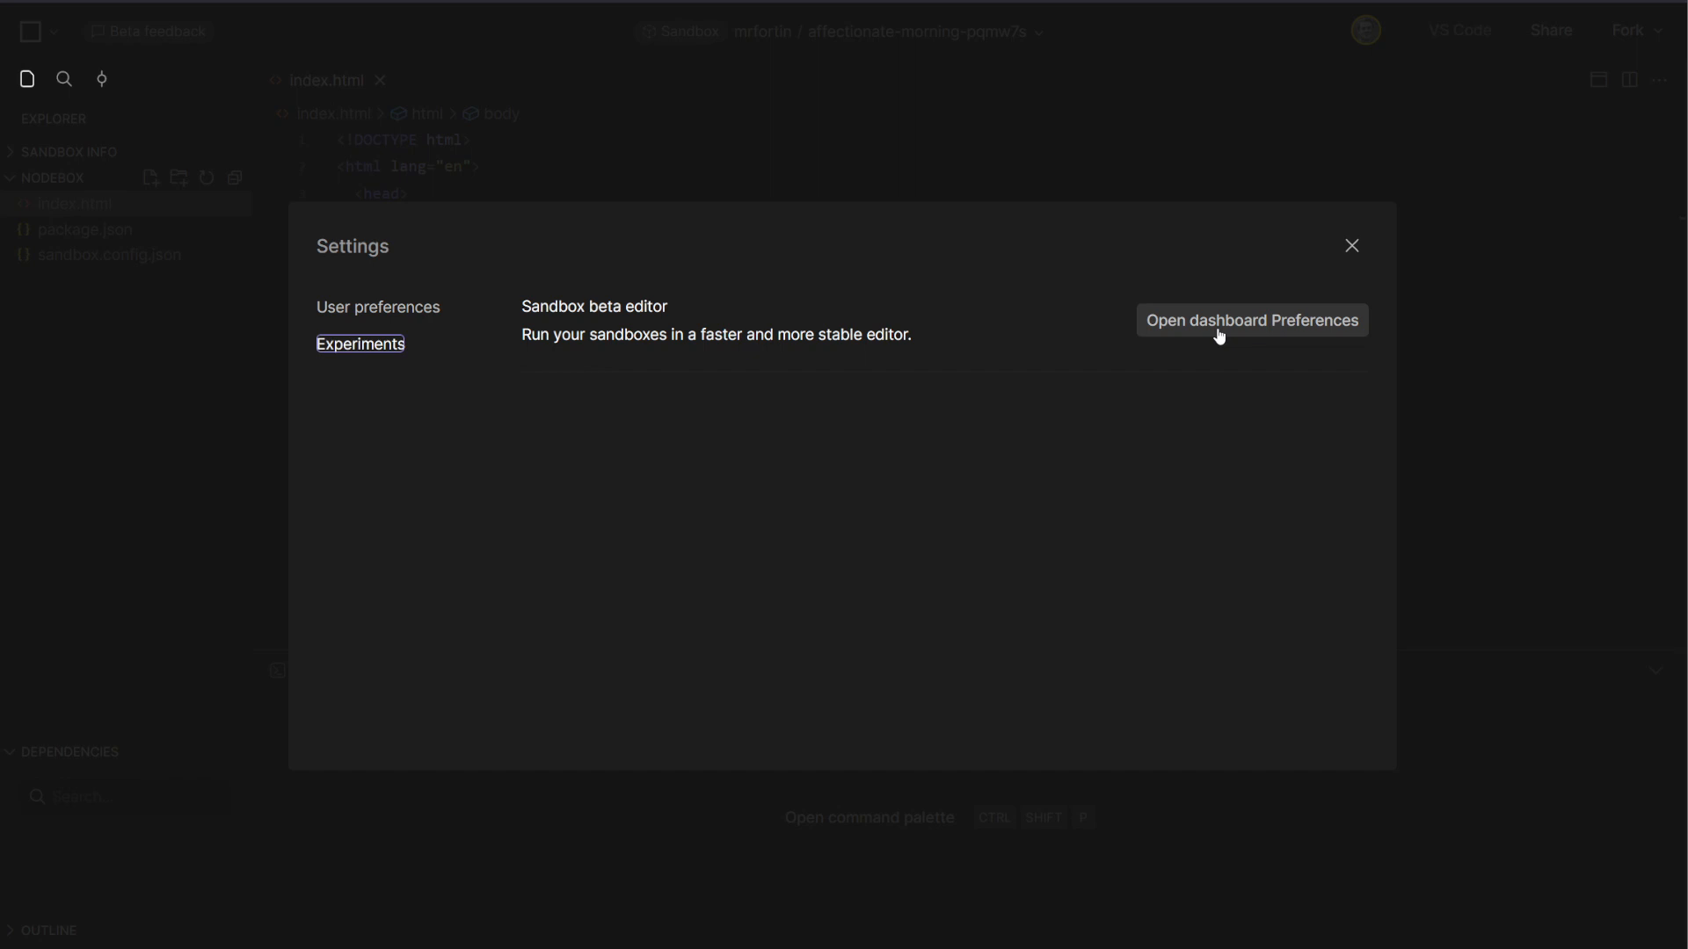
click(1251, 319)
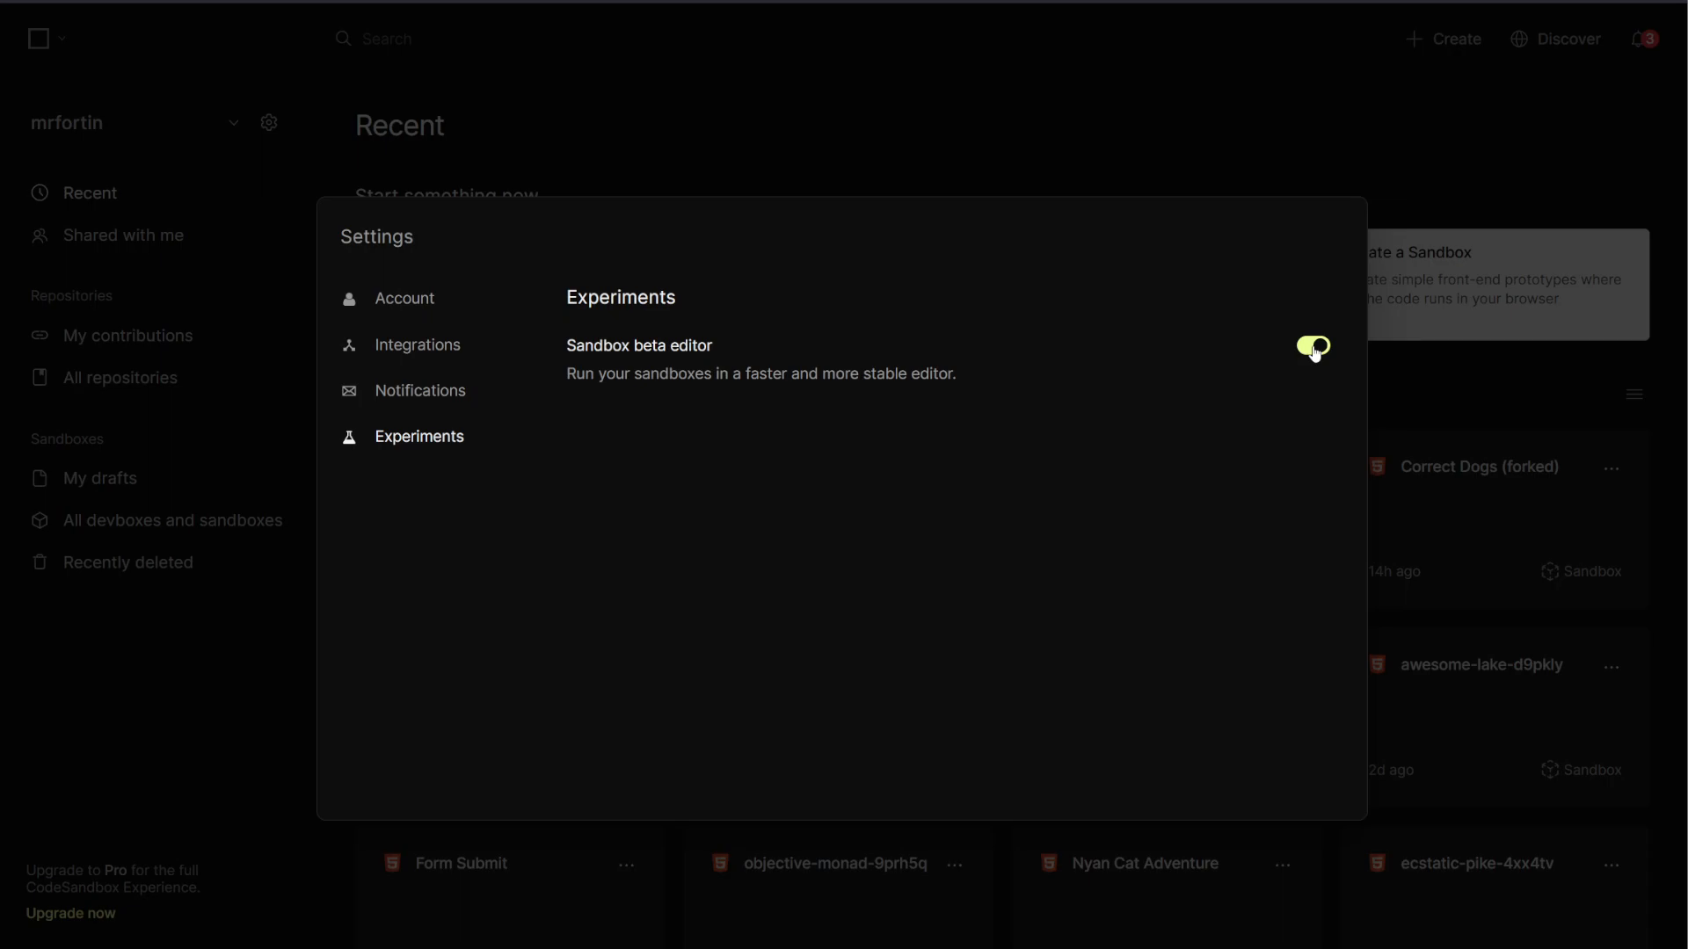
- Disable the Sandbox beta editor, citing 'The experience is too buggy' as the reason
click(1310, 347)
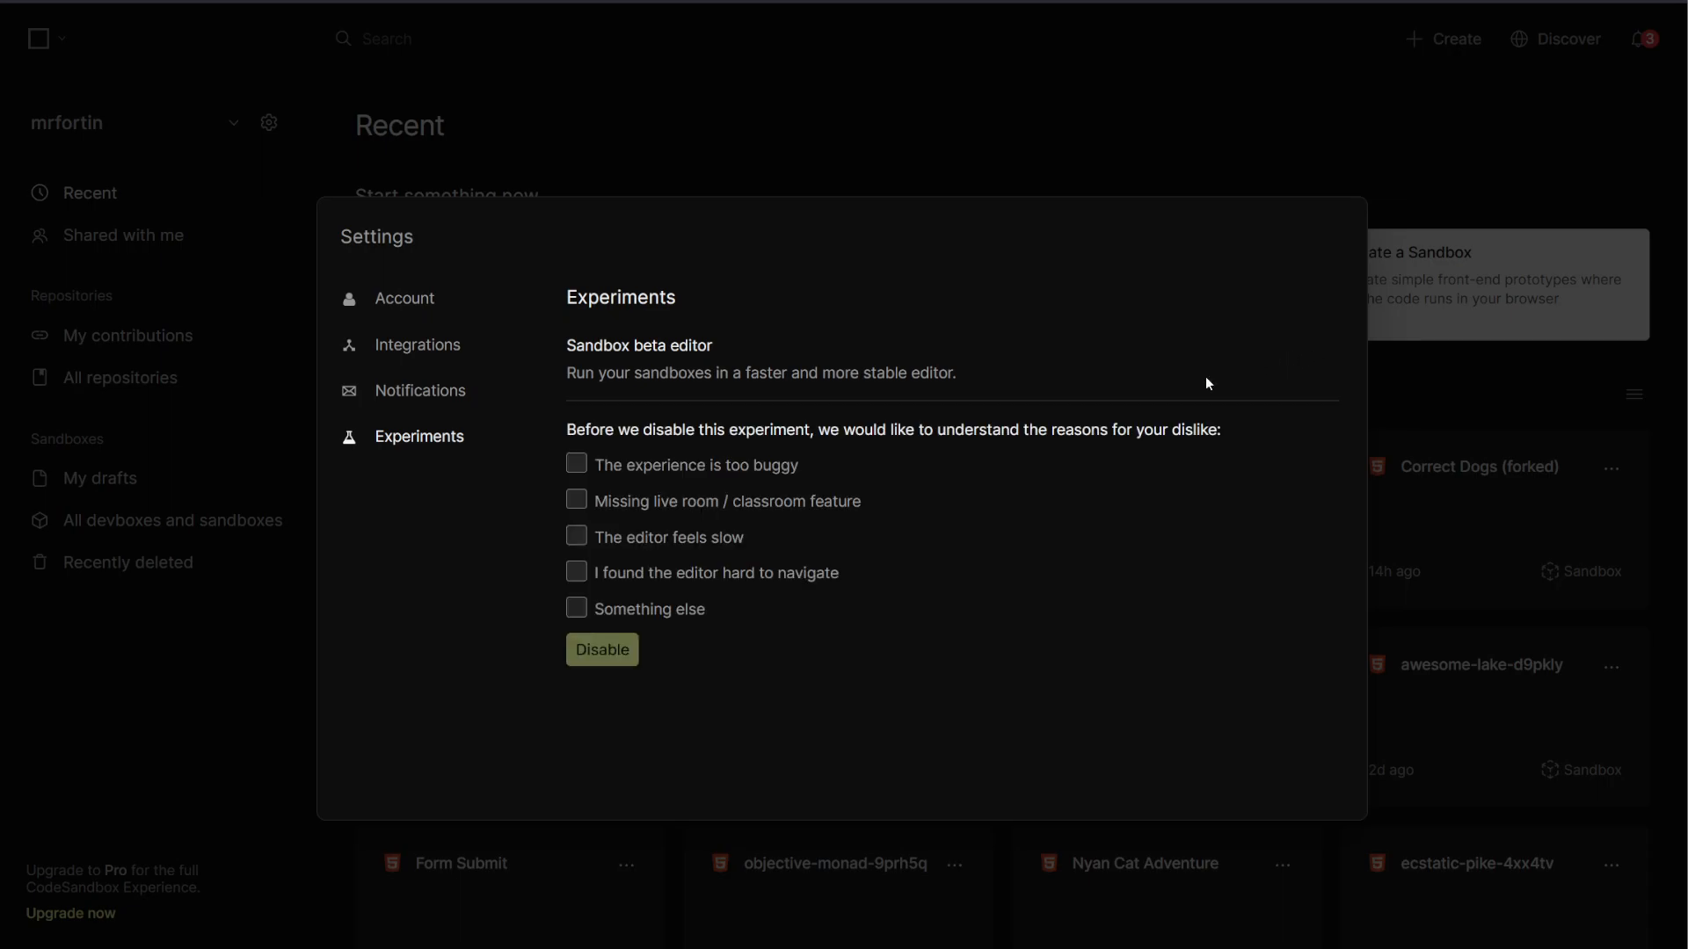
click(577, 464)
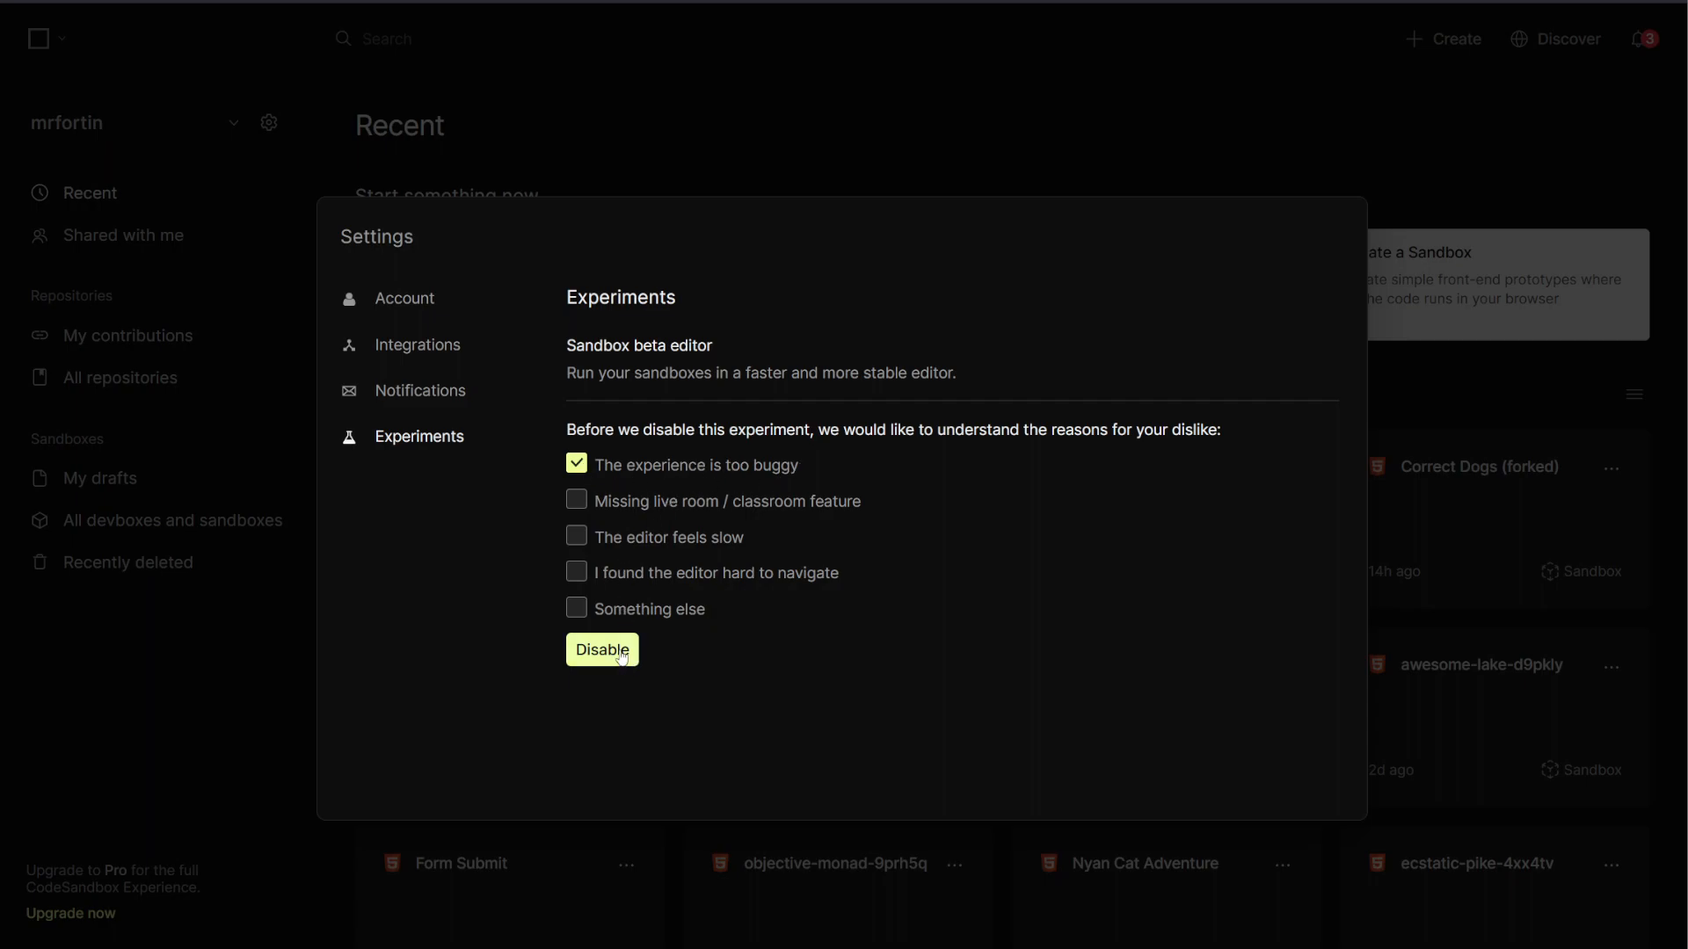
click(602, 649)
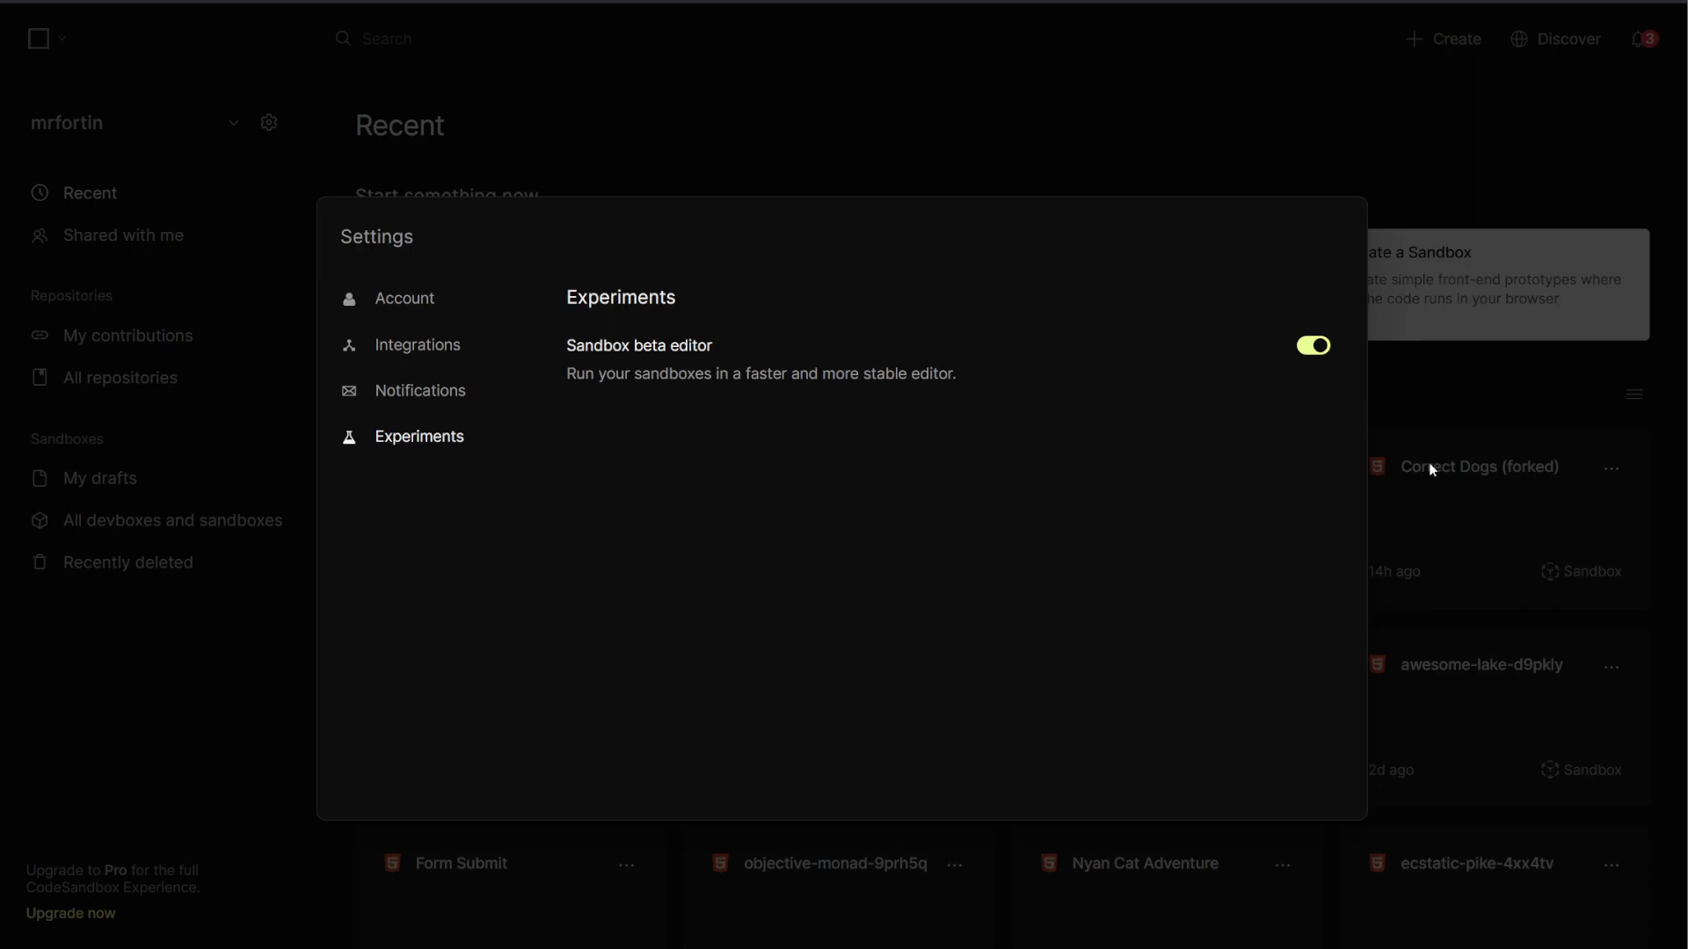
click(1312, 345)
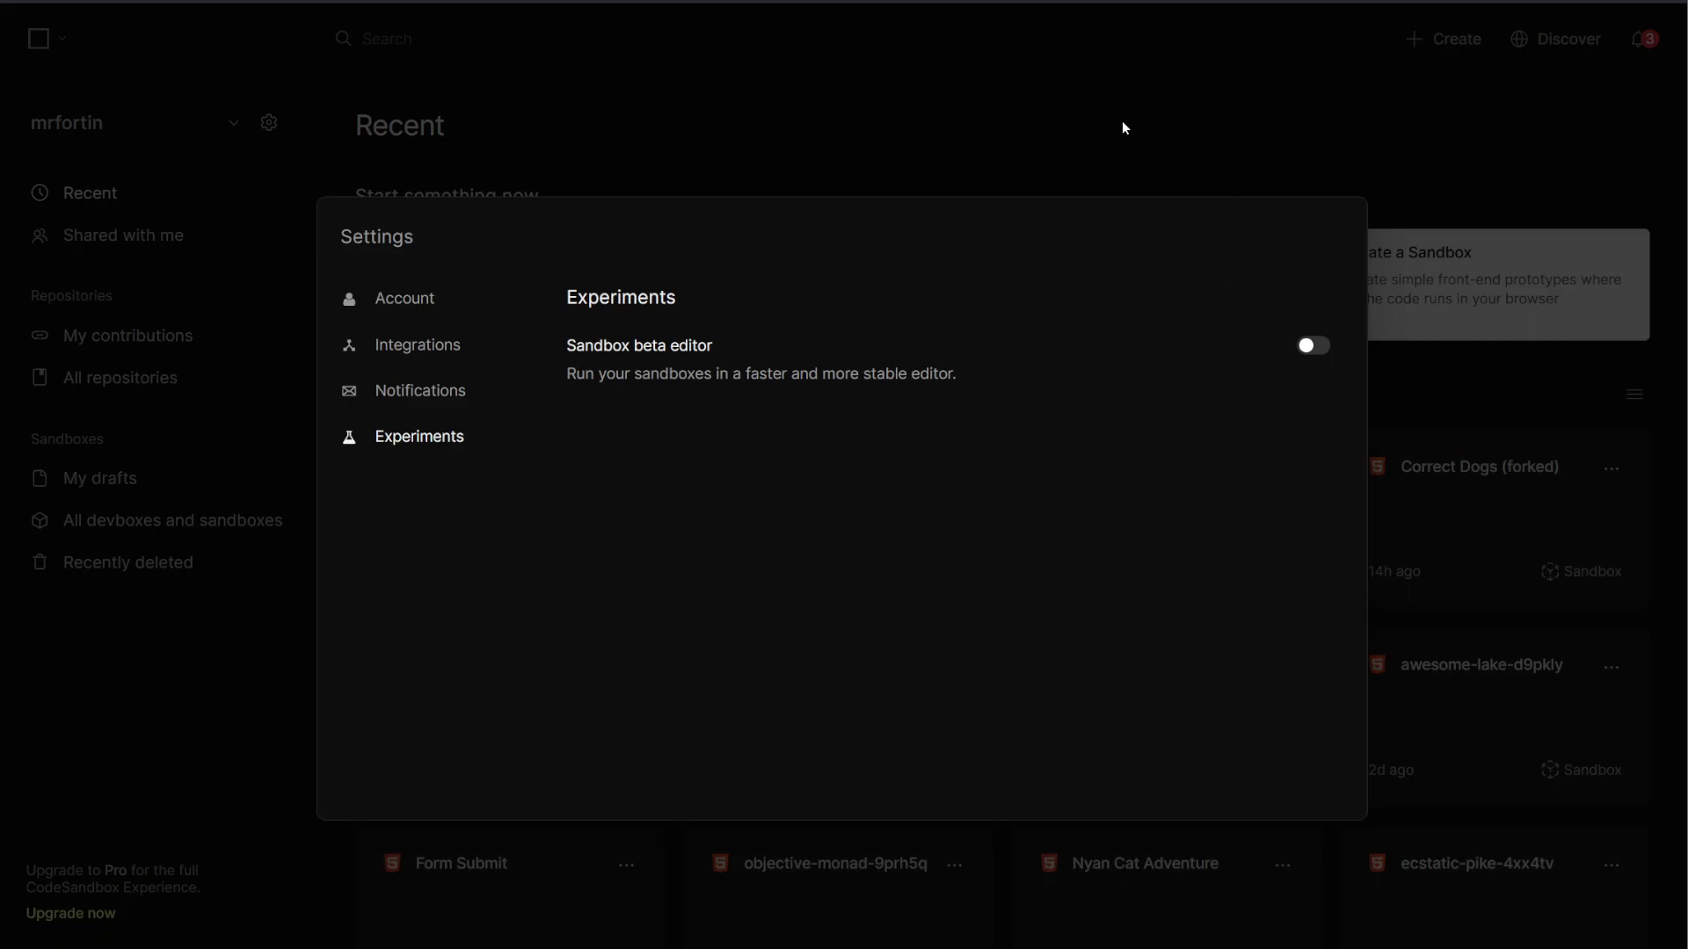